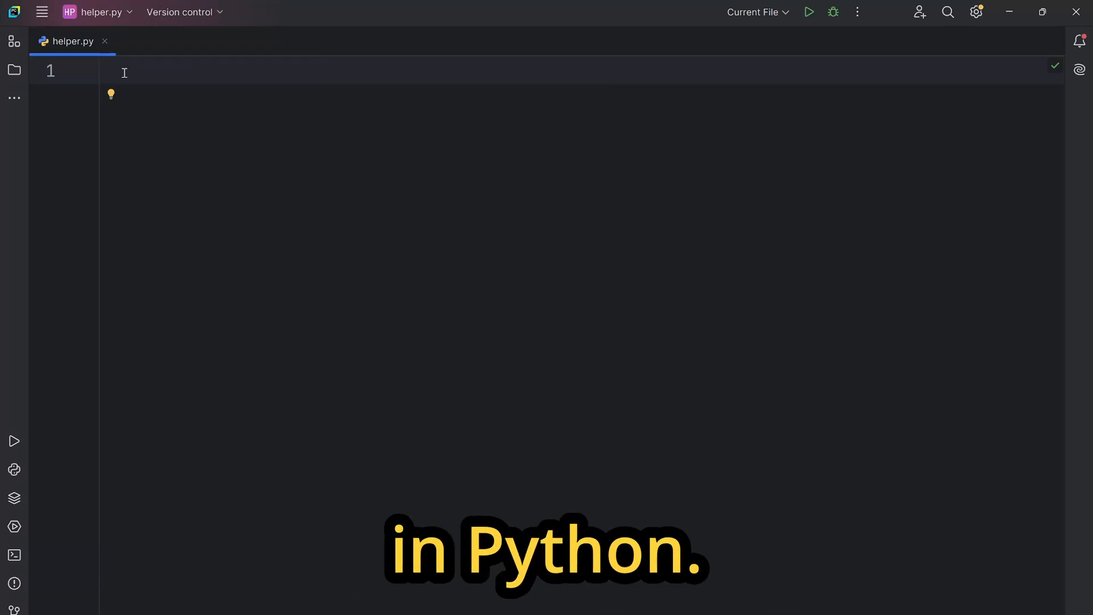
- Add 'import textwrap' at the top of helper.py
{"action": "type", "text": "import t"}
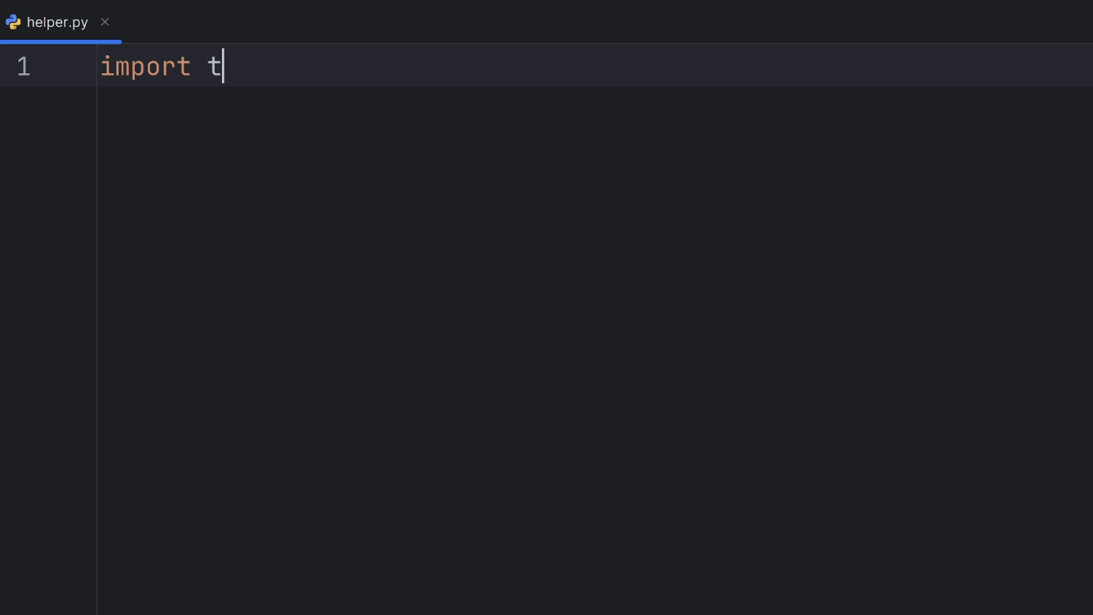
{"action": "type", "text": "extwrap"}
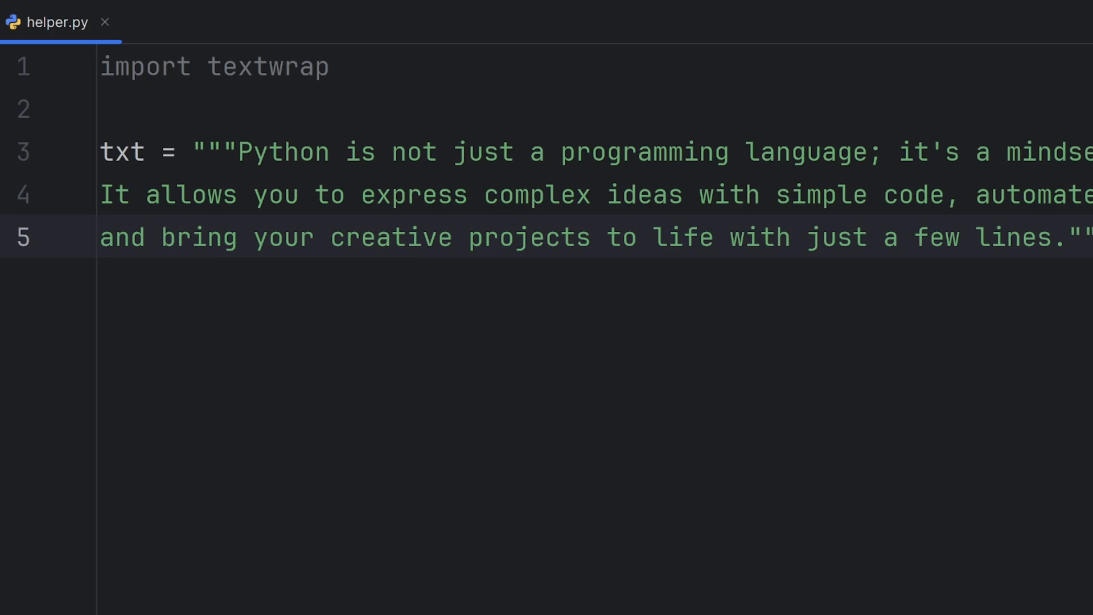
- Write 'formated = textwrap.indent(textwrap.fill())' on a new line using autocomplete
{"action": "key", "text": "enter"}
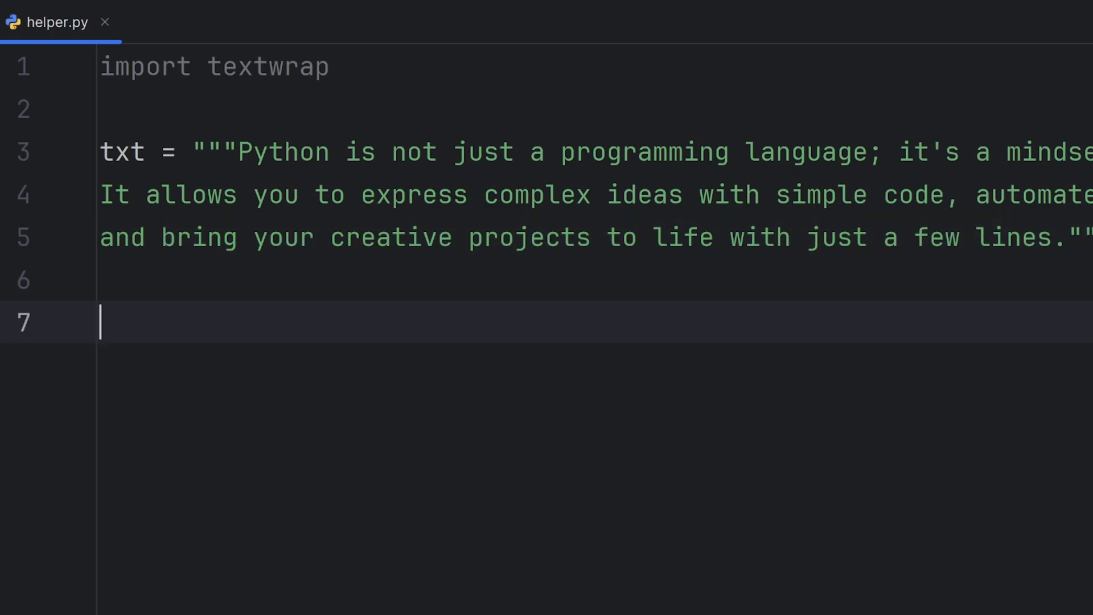
{"action": "type", "text": "fo"}
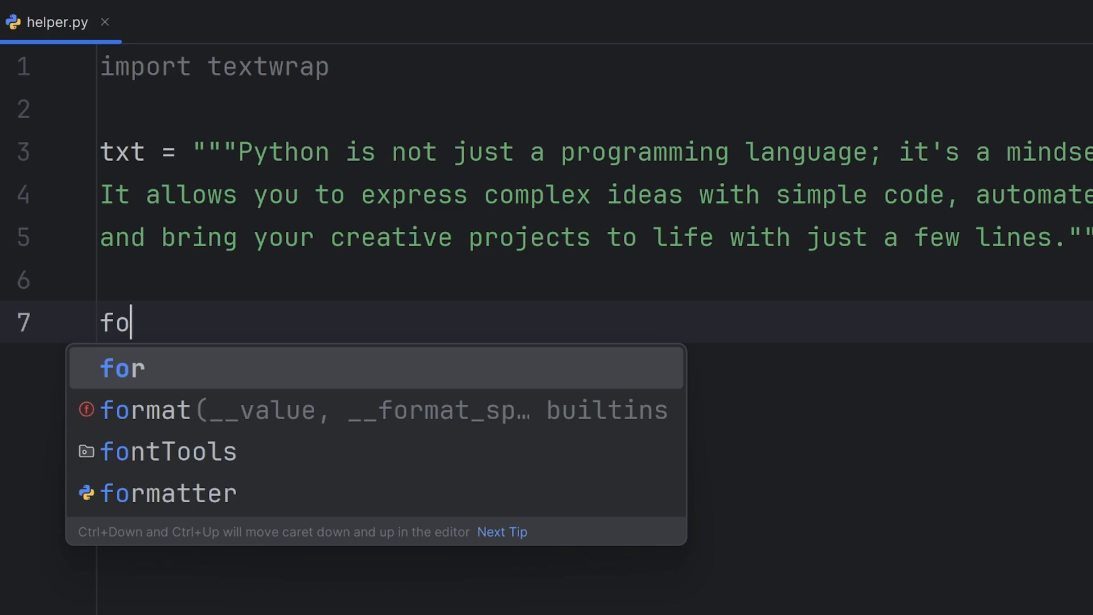
{"action": "type", "text": "rm"}
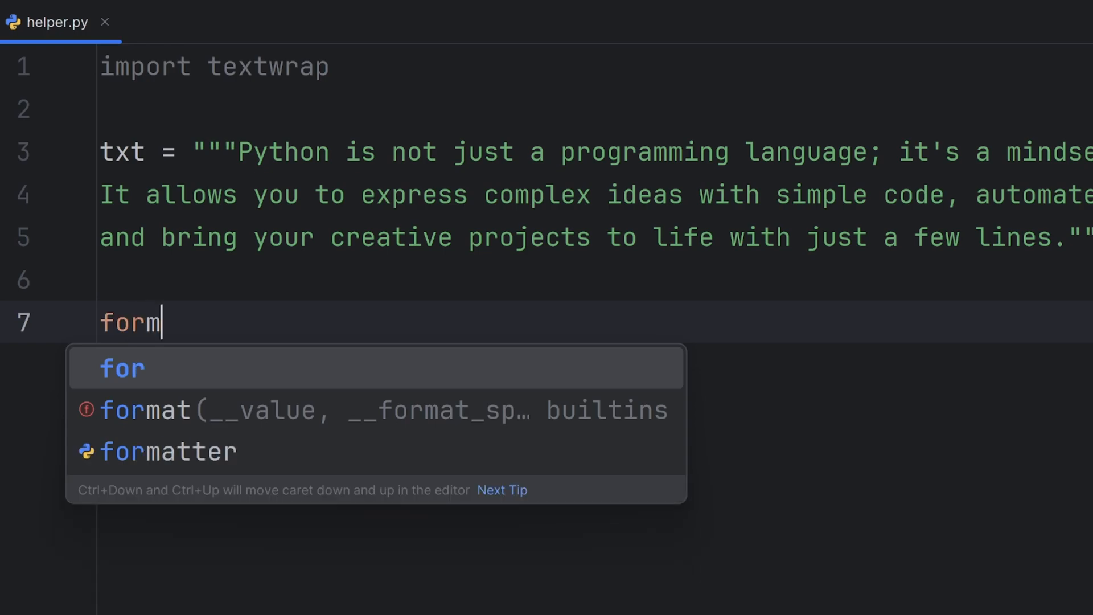
{"action": "type", "text": "ated ="}
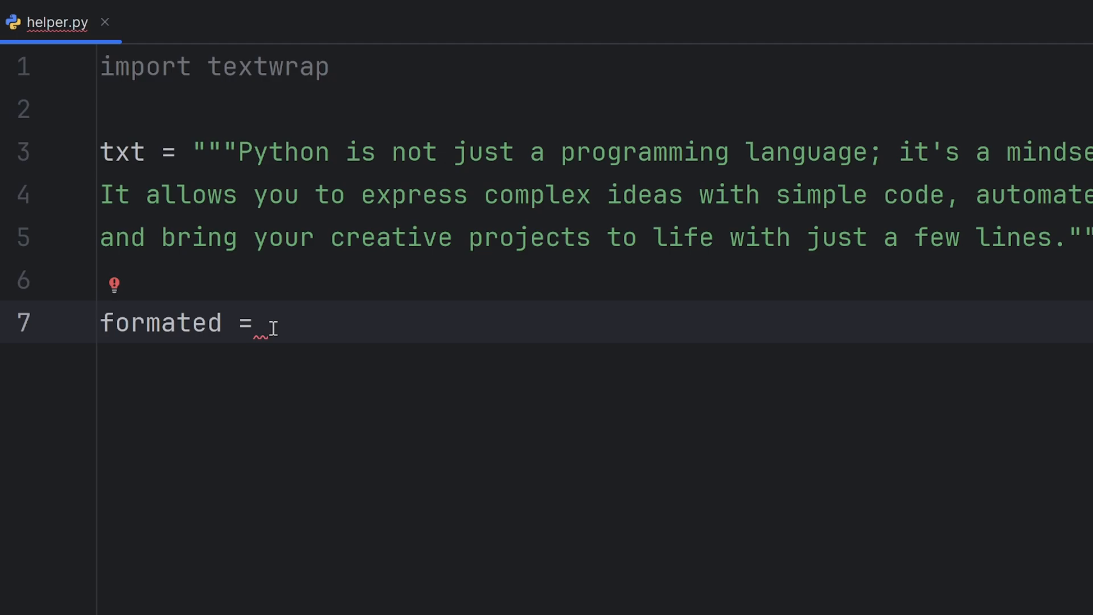
{"action": "type", "text": "textw"}
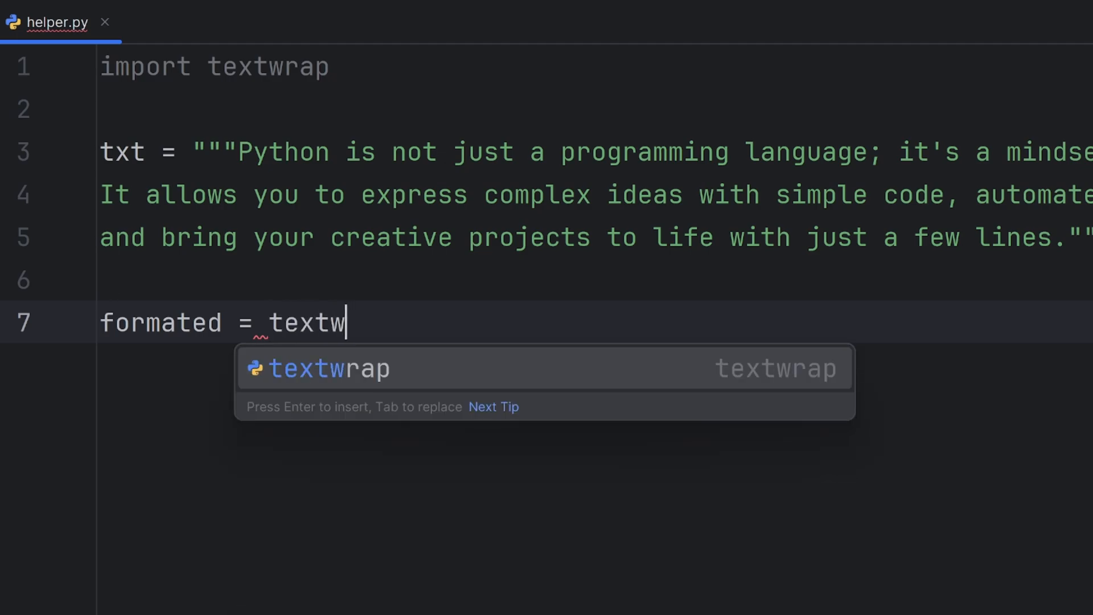
{"action": "type", "text": "rap.indent("}
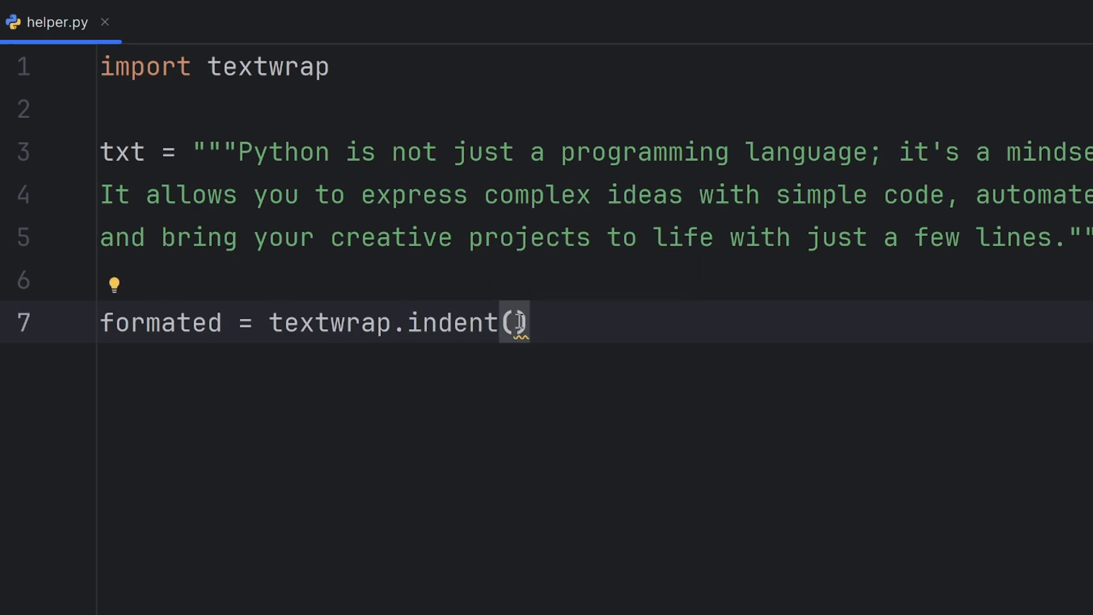
{"action": "type", "text": "textwrap.fill("}
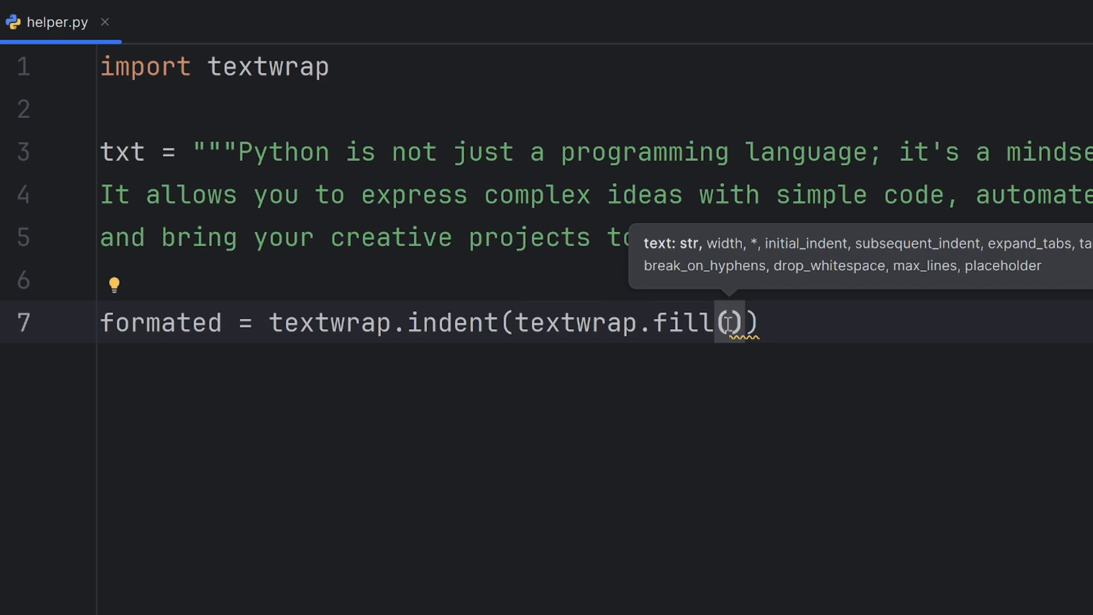
- Pass txt and width=50 as the arguments of the inner fill call
{"action": "type", "text": "txt,"}
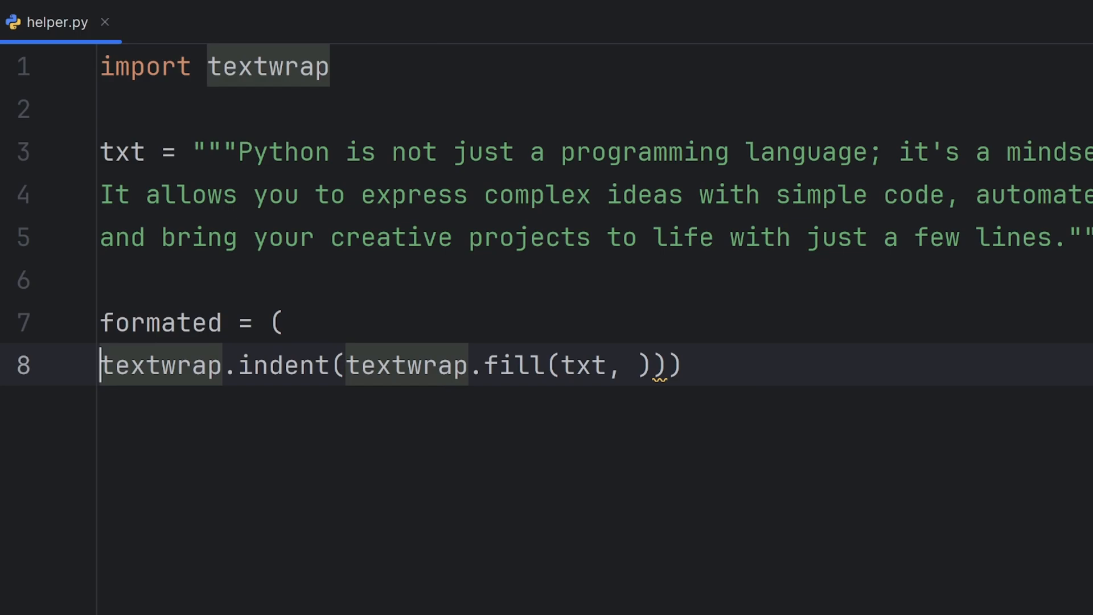
{"action": "type", "text": "wi"}
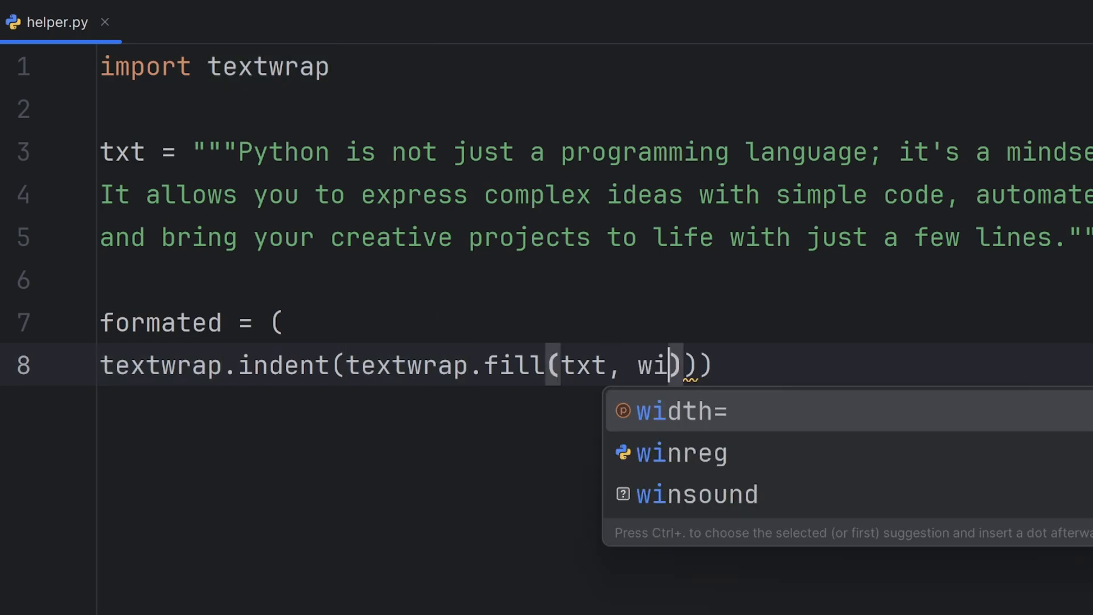
{"action": "left_click", "coordinate": [673, 412]}
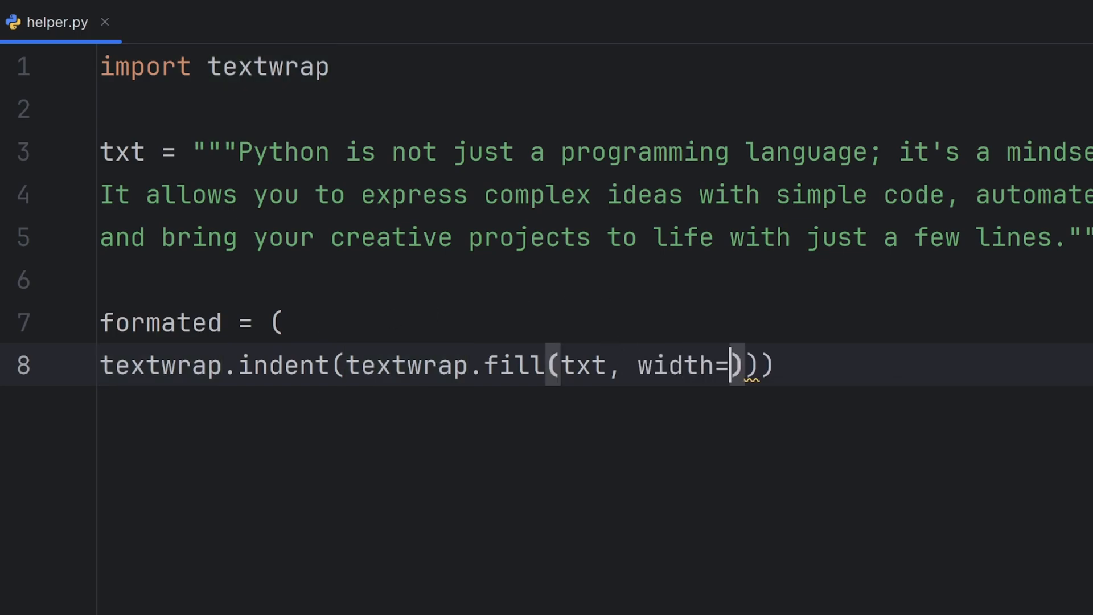
{"action": "type", "text": "50"}
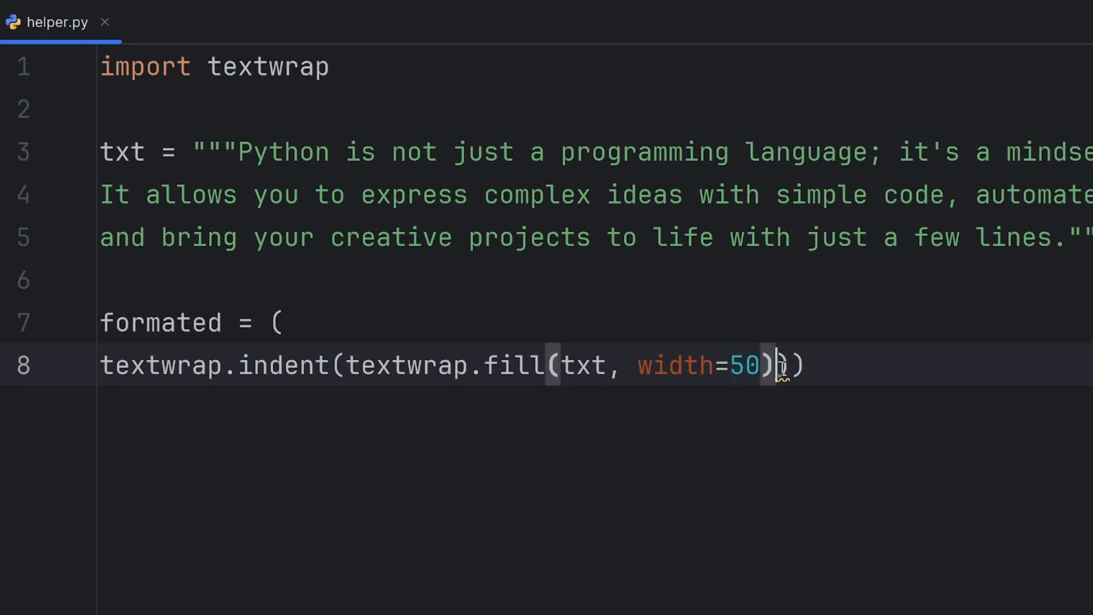
- Add prefix="$ " to the indent call and start a print statement below it
{"action": "type", "text": ","}
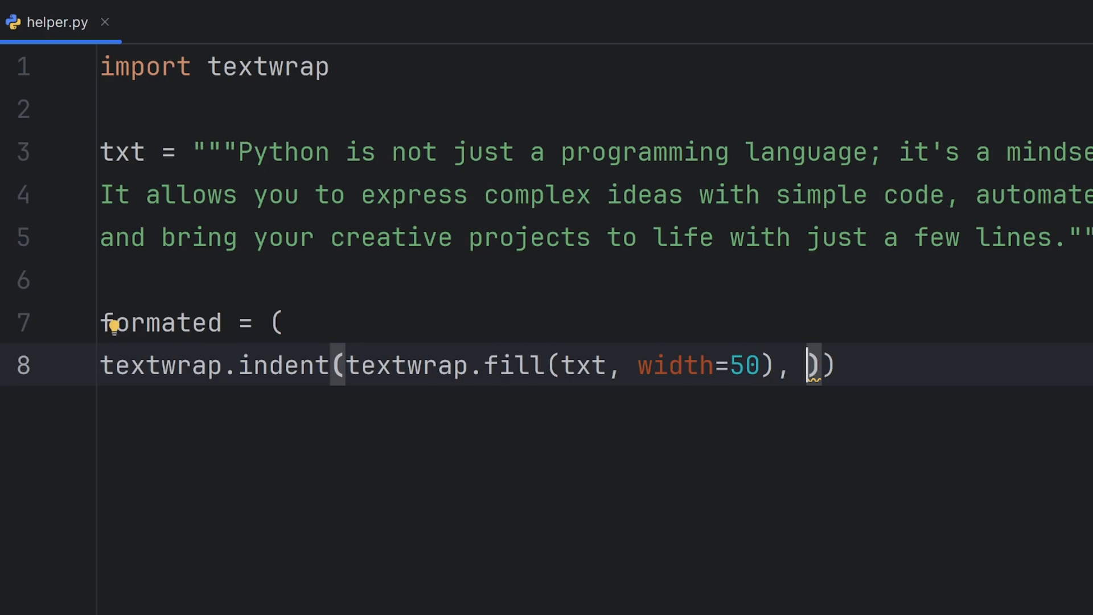
{"action": "type", "text": "pre"}
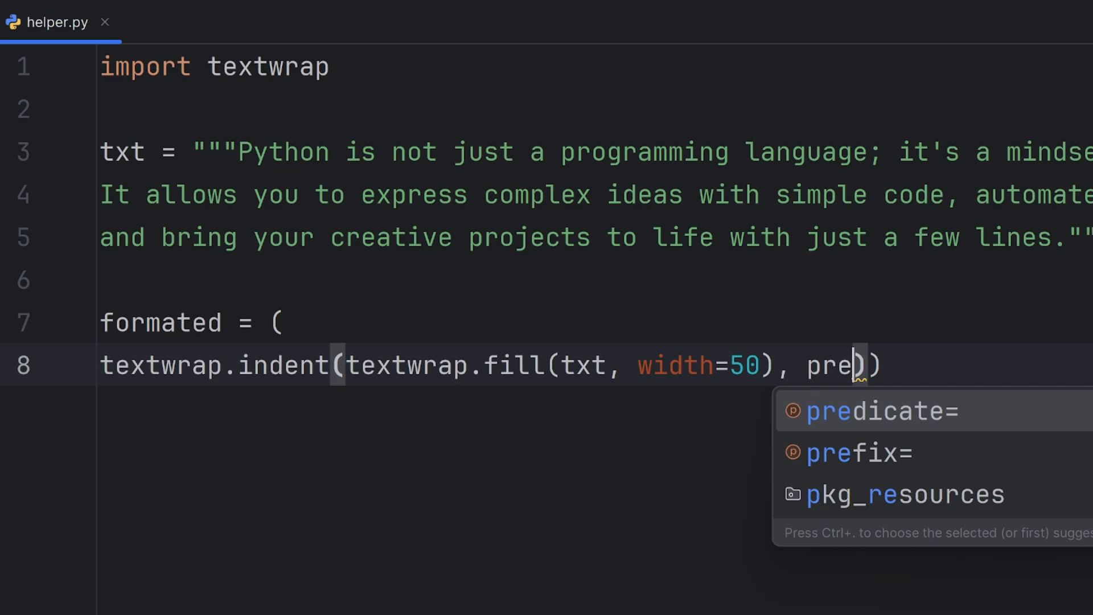
{"action": "left_click", "coordinate": [859, 452]}
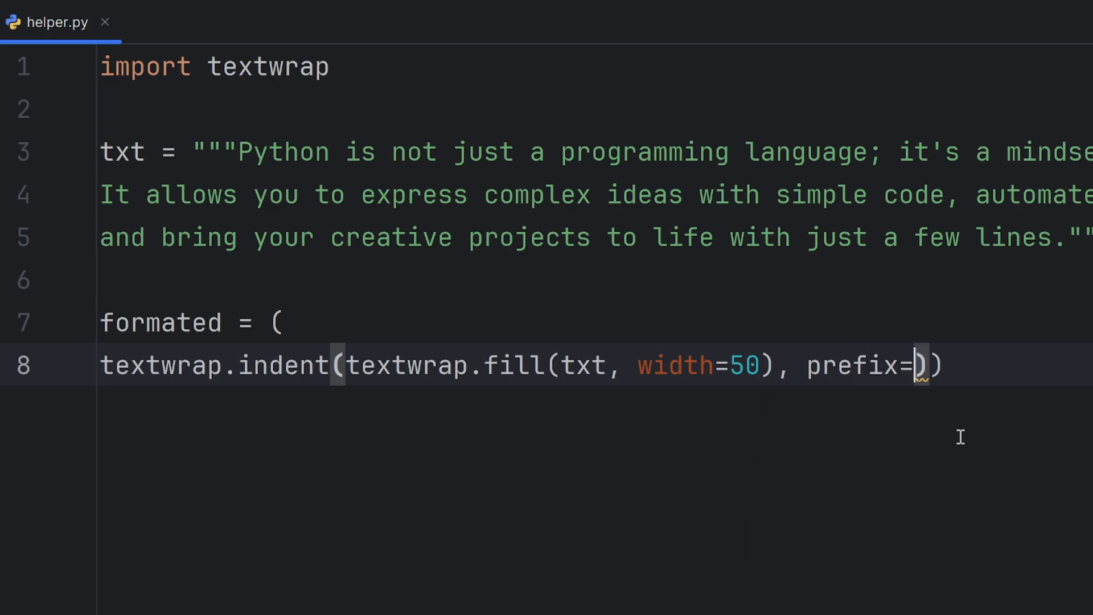
{"action": "type", "text": "\""}
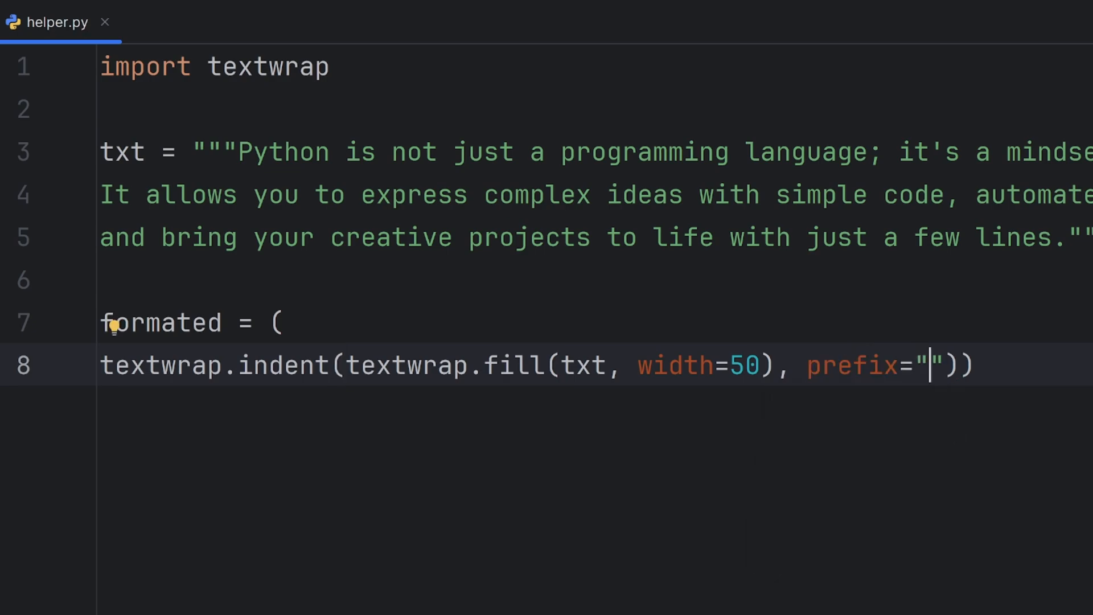
{"action": "type", "text": "$"}
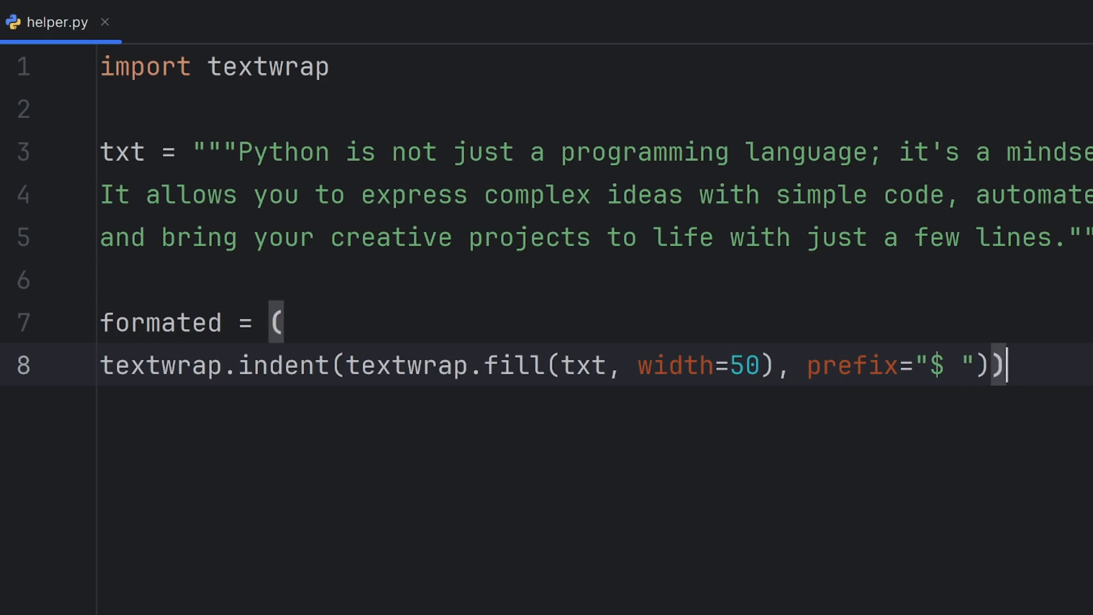
{"action": "type", "text": "print(for"}
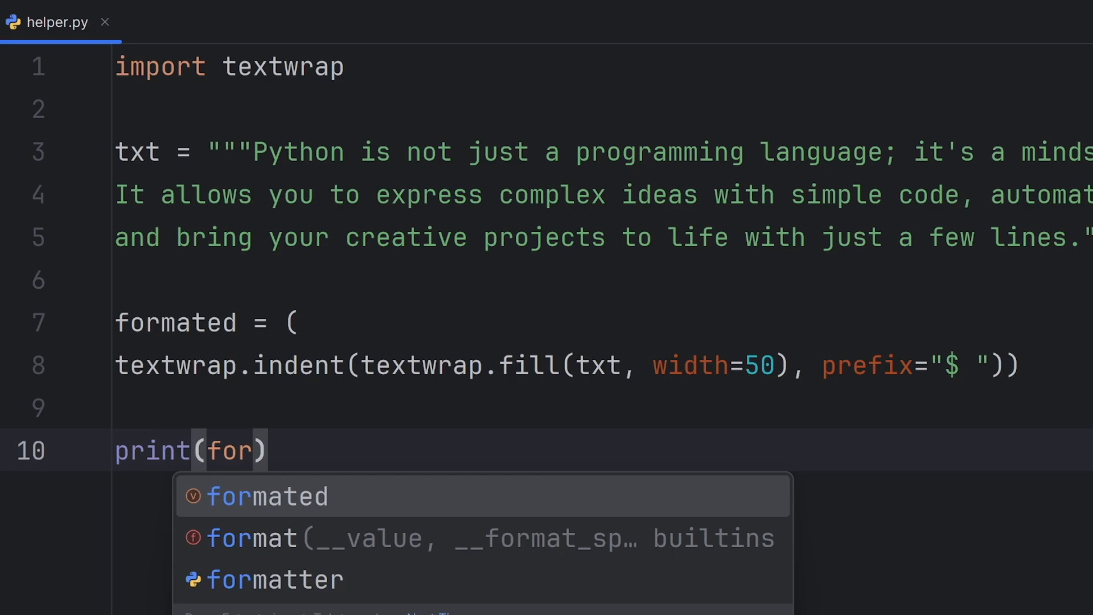
- Complete print(formated) and run helper.py to show the wrapped, '$ '-prefixed output
{"action": "left_click", "coordinate": [266, 495]}
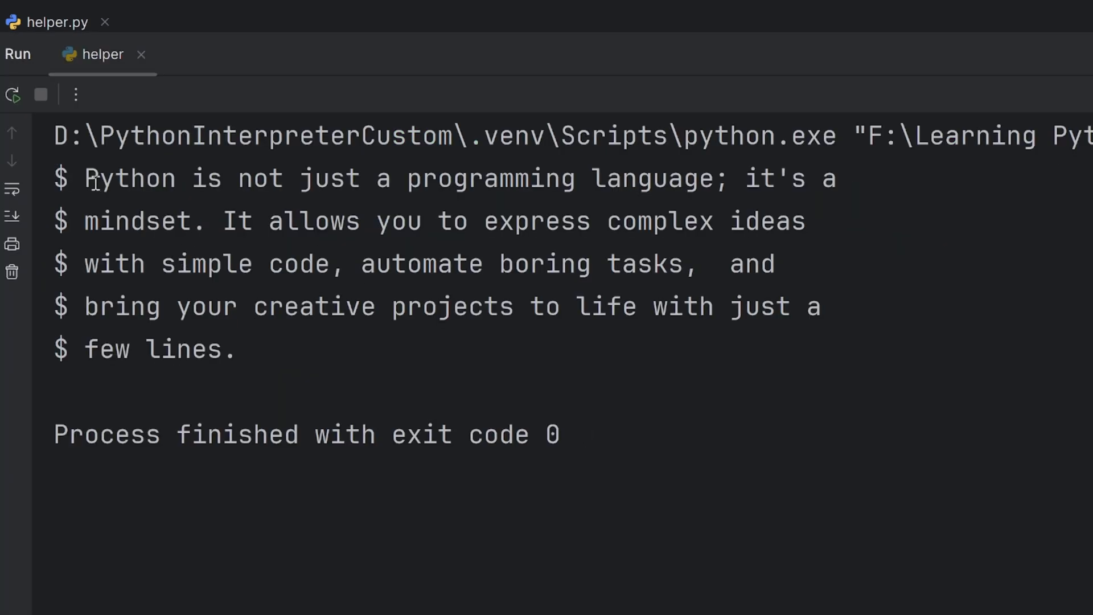
{"action": "left_click", "coordinate": [838, 179]}
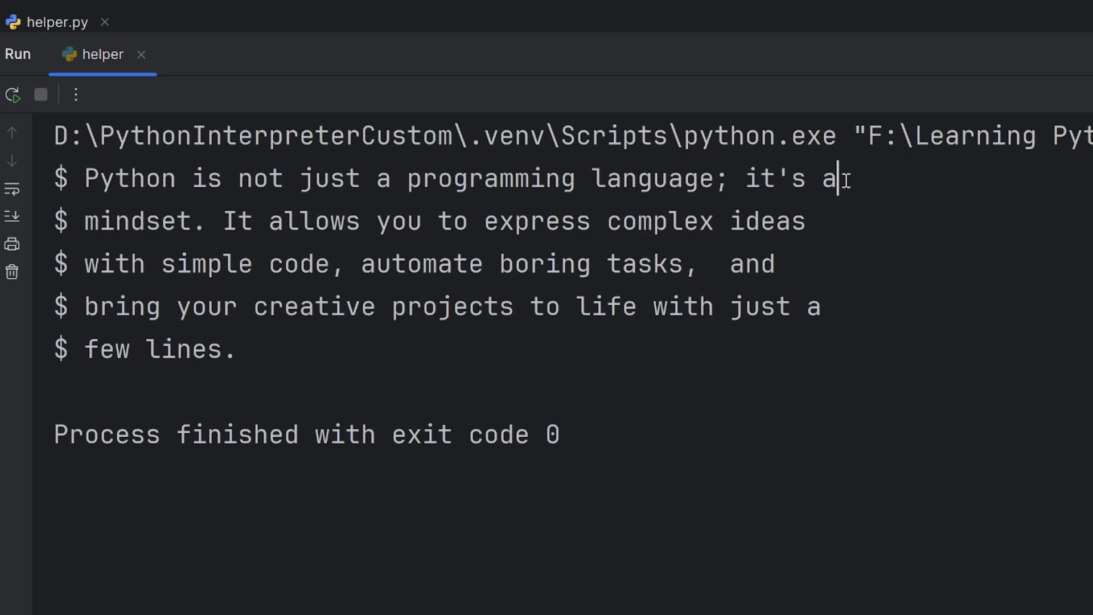